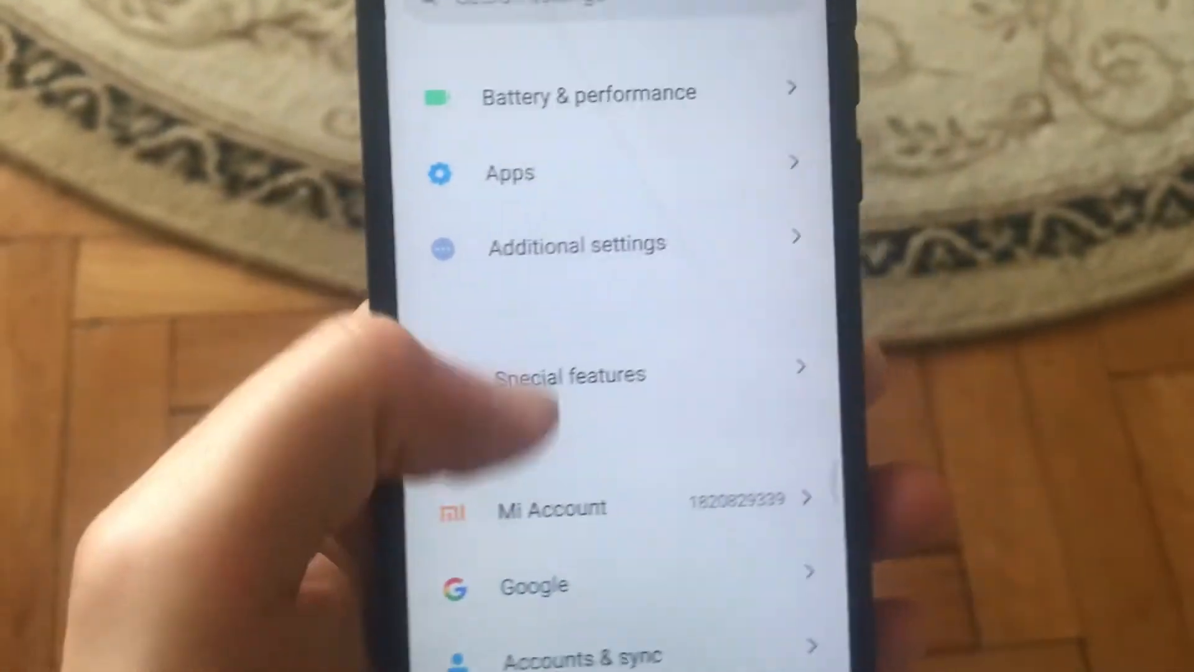
Scroll down the main Settings list and open the Apps section
{"action": "scroll", "scroll_direction": "down", "scroll_amount": 3}
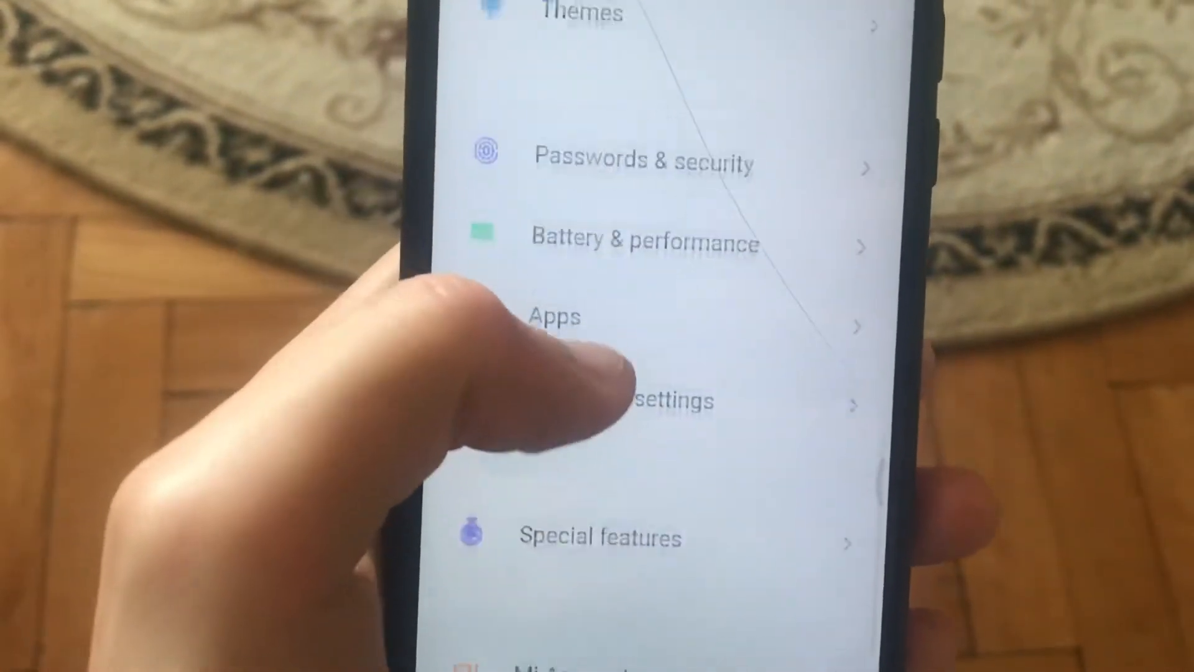
{"action": "left_click", "coordinate": [554, 316]}
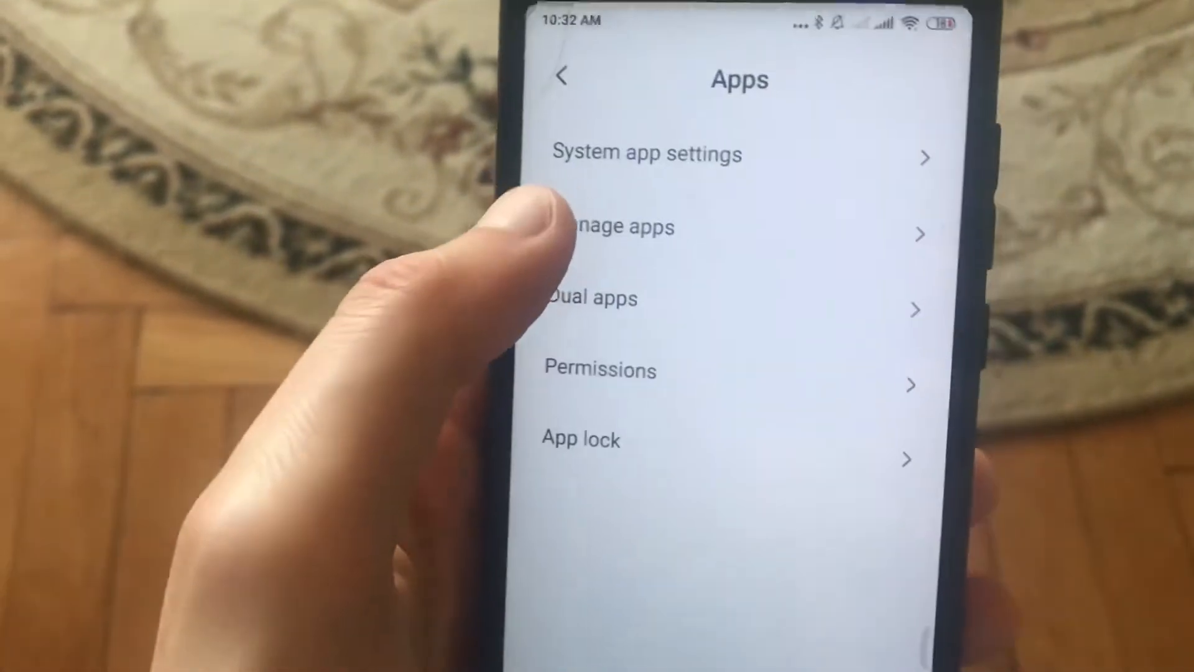
Open Manage apps and scroll through the installed apps list to Downloads
{"action": "left_click", "coordinate": [610, 227]}
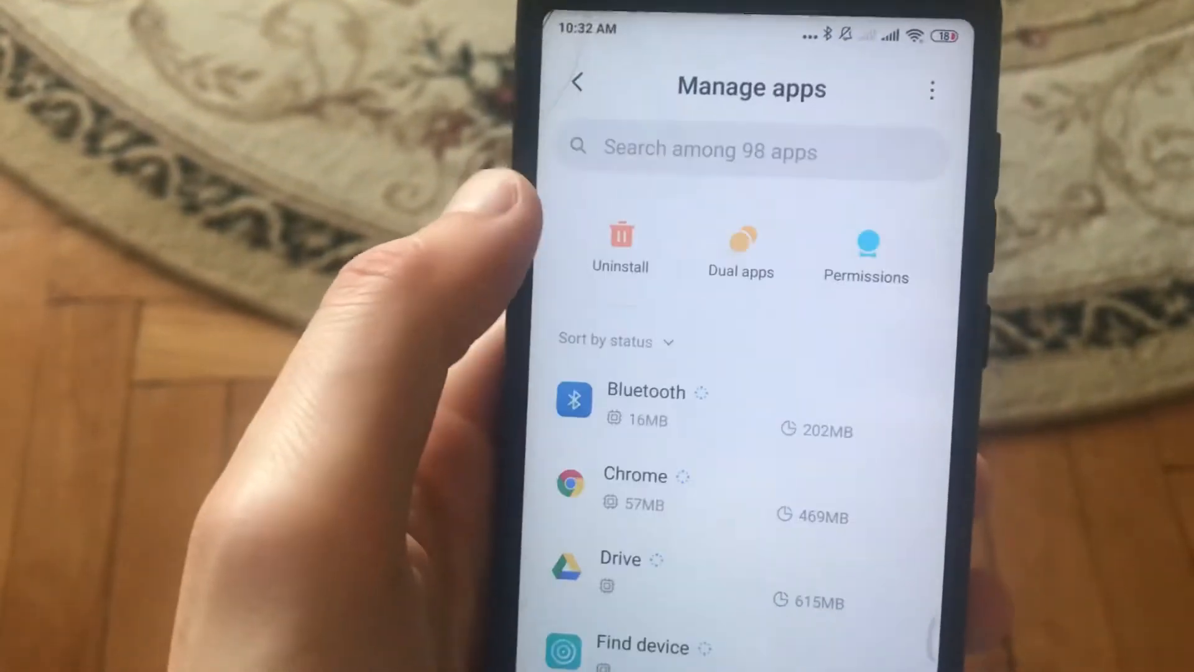
{"action": "scroll", "scroll_direction": "down", "scroll_amount": 3}
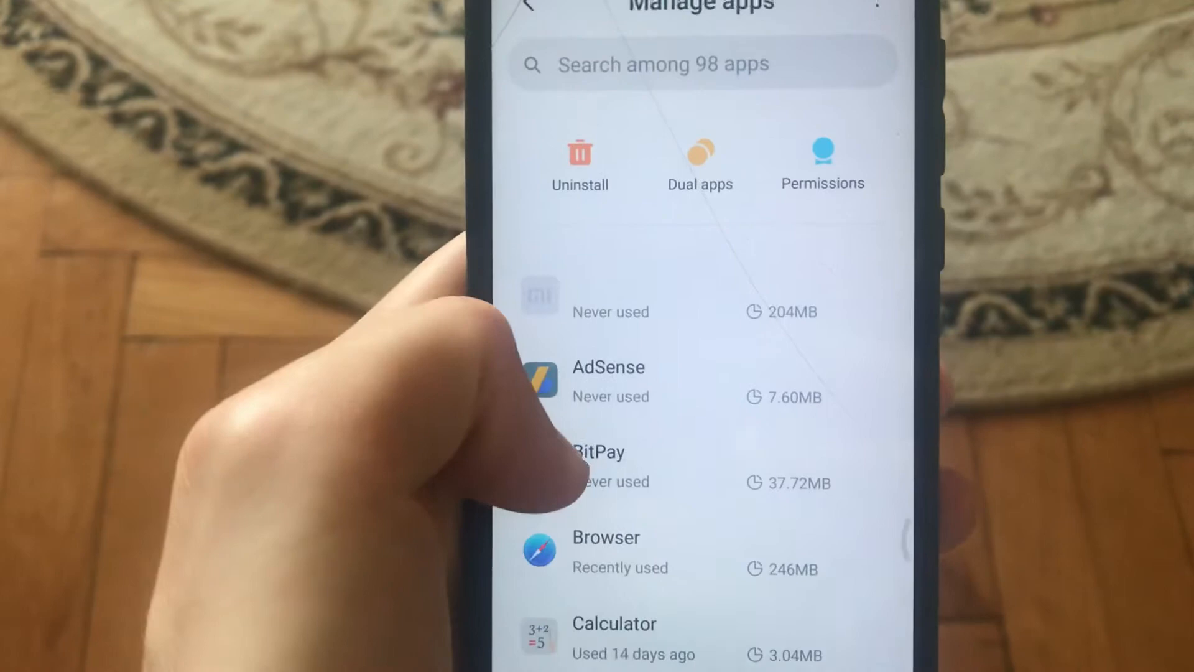
{"action": "scroll", "scroll_direction": "down", "scroll_amount": 3}
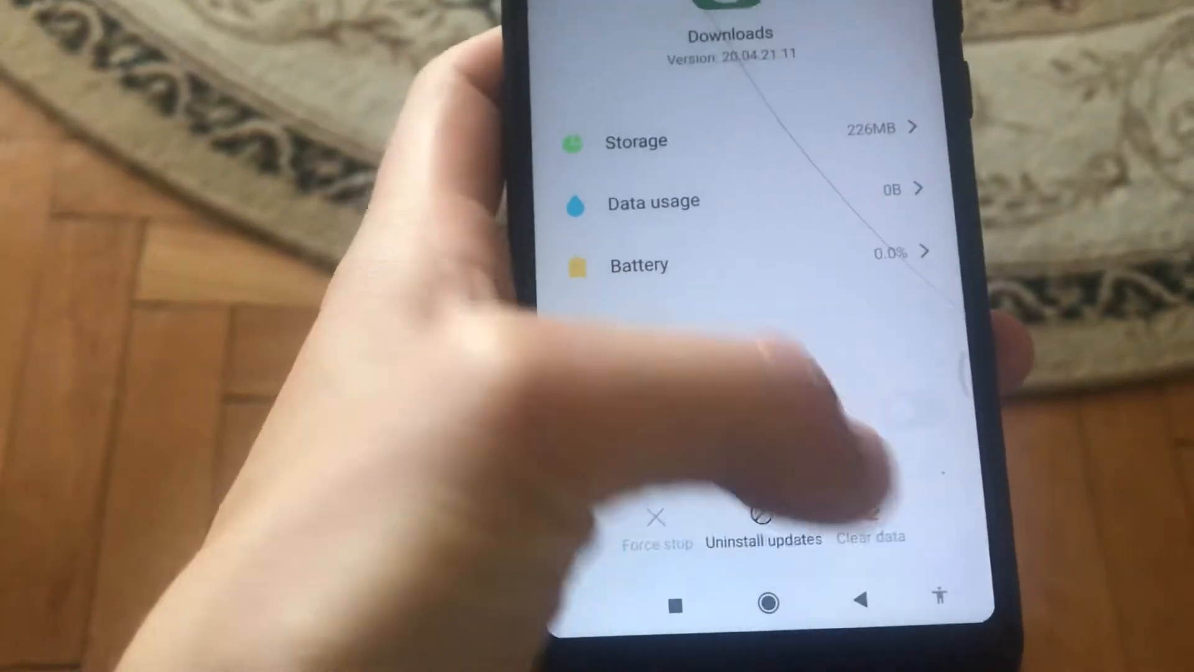
Clear the Downloads cache (storage now 222MB), then scroll Manage apps past the G apps toward Google Play Store
{"action": "left_click", "coordinate": [871, 535]}
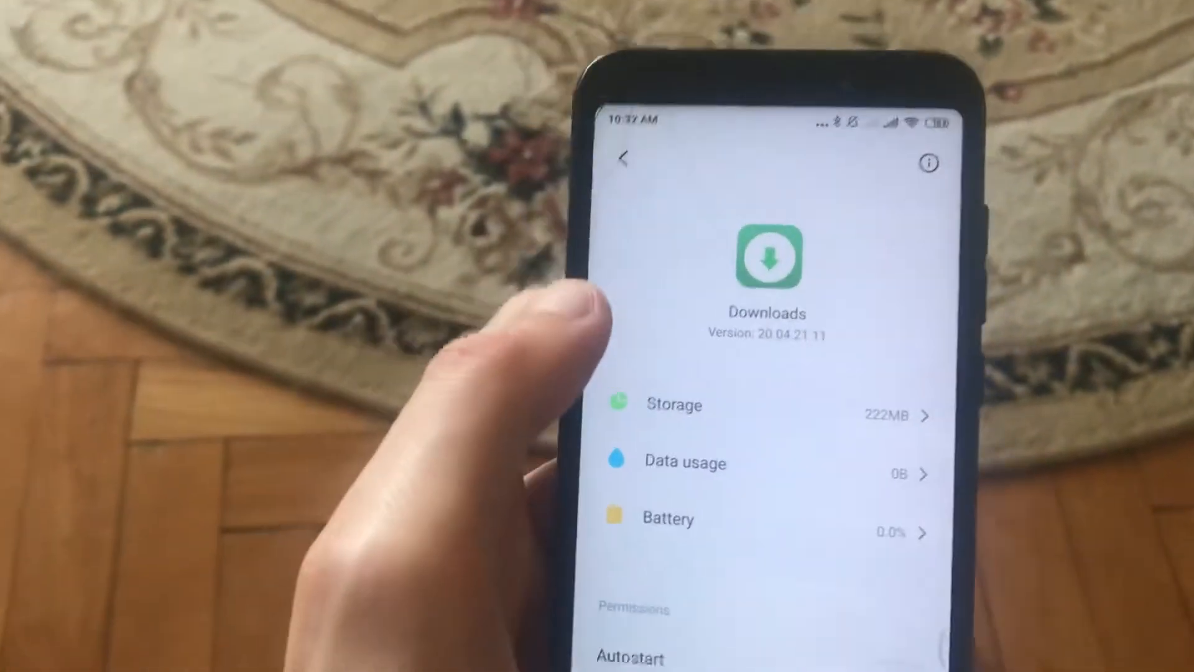
{"action": "left_click", "coordinate": [622, 160]}
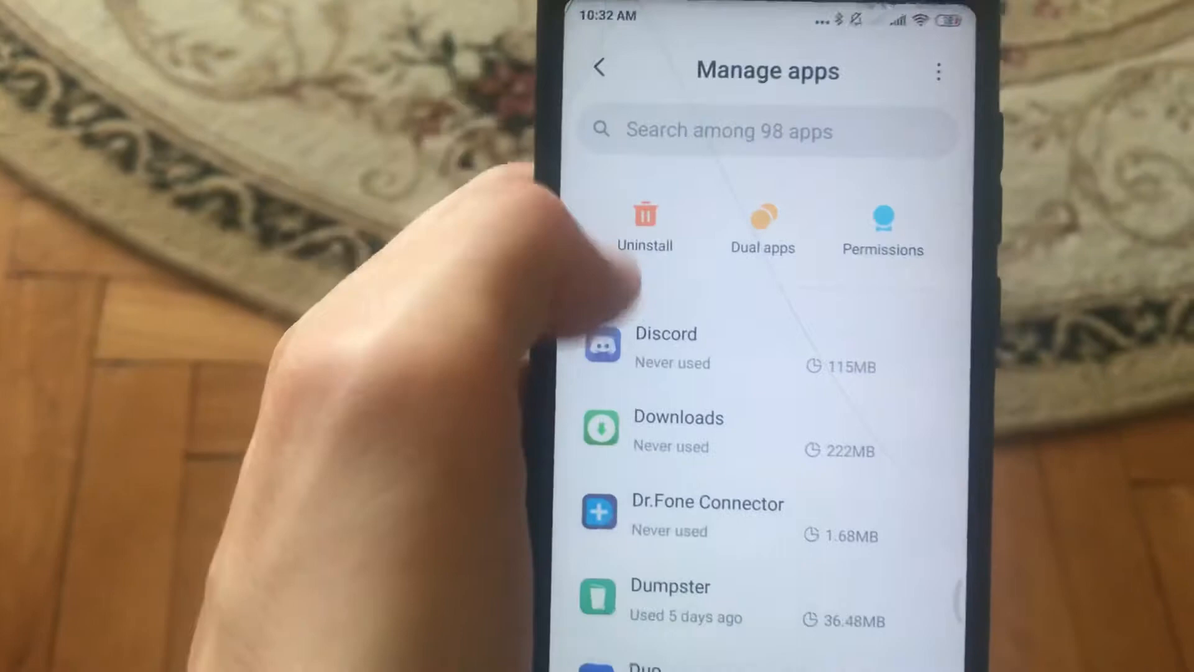
{"action": "scroll", "scroll_direction": "down", "scroll_amount": 3}
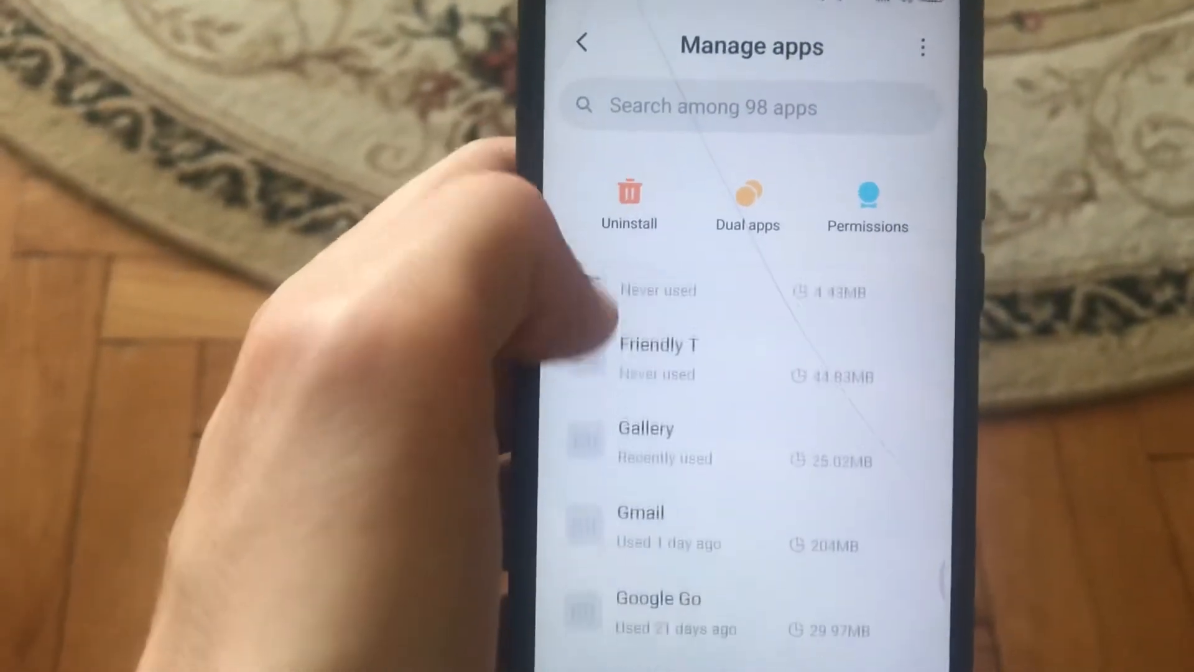
{"action": "scroll", "scroll_direction": "down", "scroll_amount": 3}
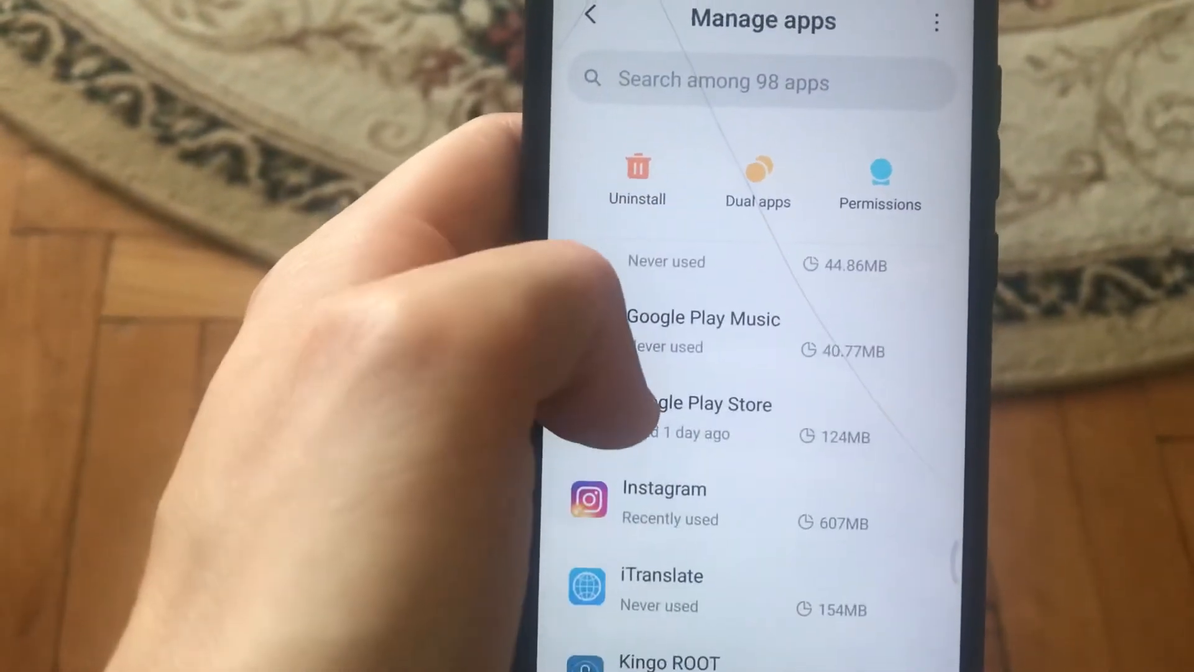